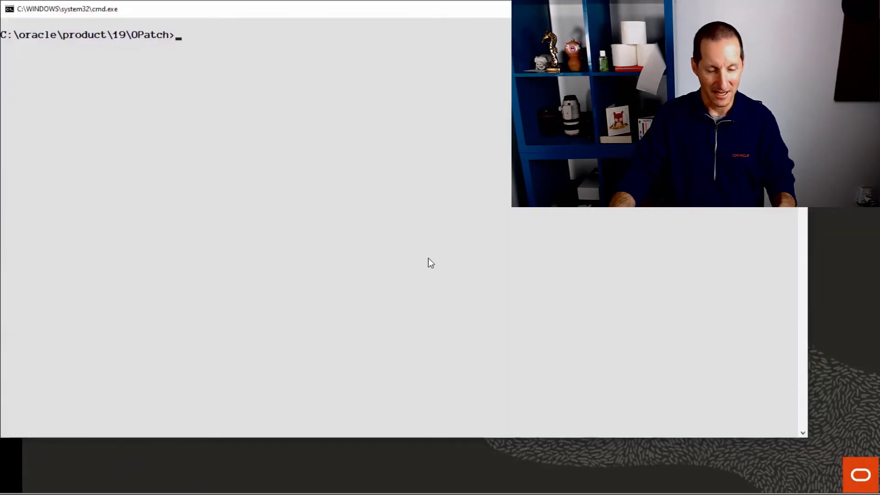
# Step: Enter the datapatch.bat command at the OPatch directory prompt
pyautogui.write('datapatch.b')
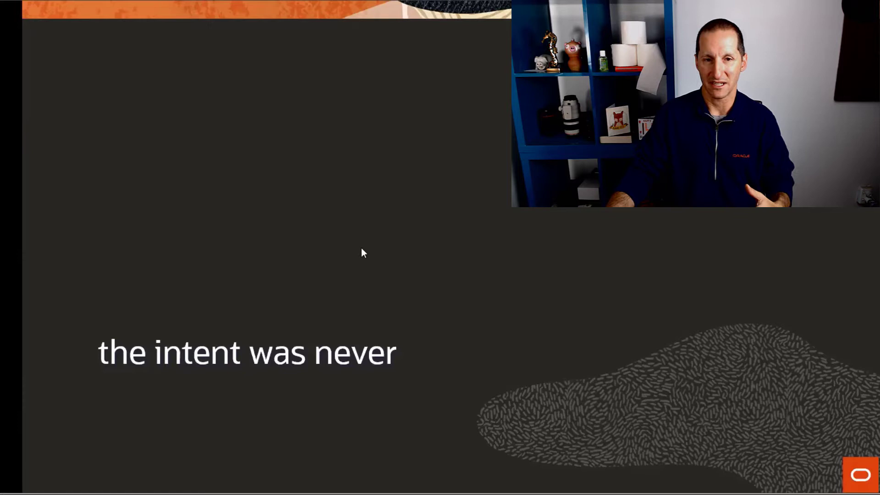
pyautogui.moveTo(683, 216)
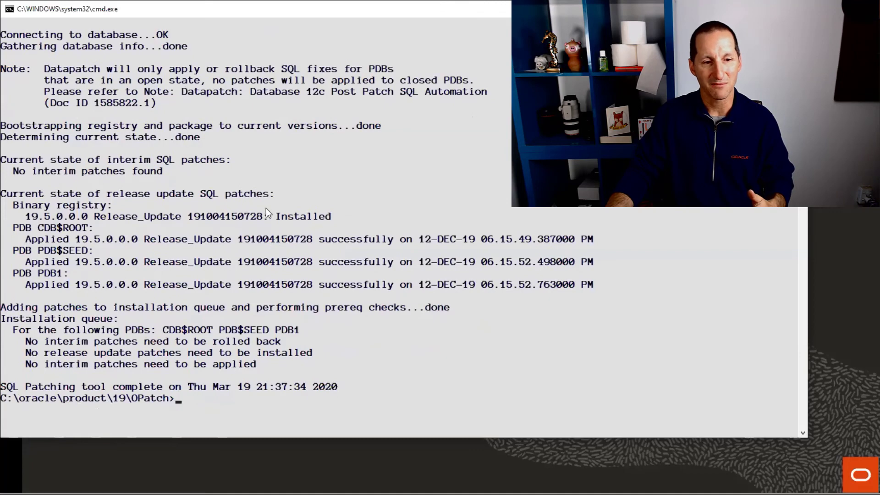
pyautogui.moveTo(303, 255)
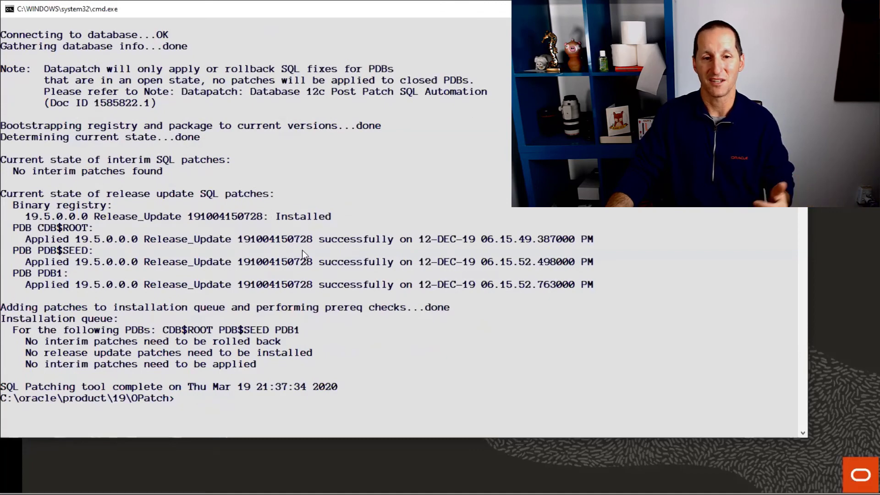
# Step: Highlight the Datapatch result lines stating no interim or release update patches need applying
pyautogui.moveTo(25, 341); pyautogui.dragTo(351, 364)
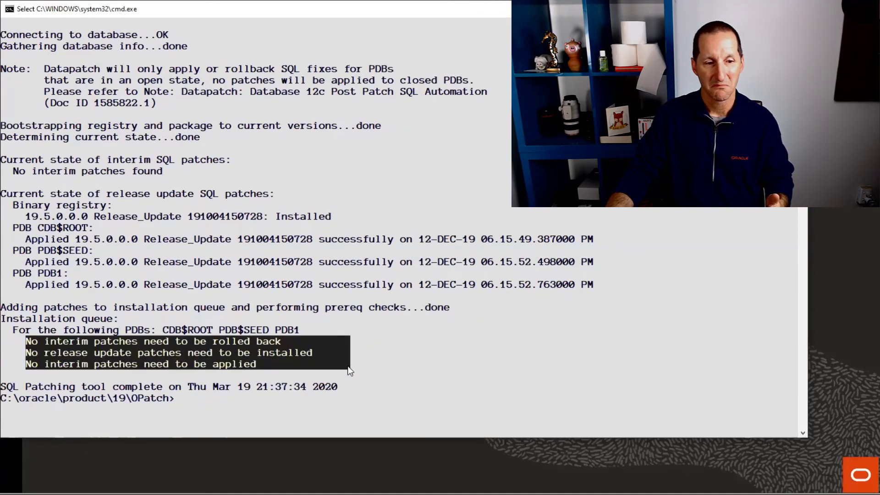